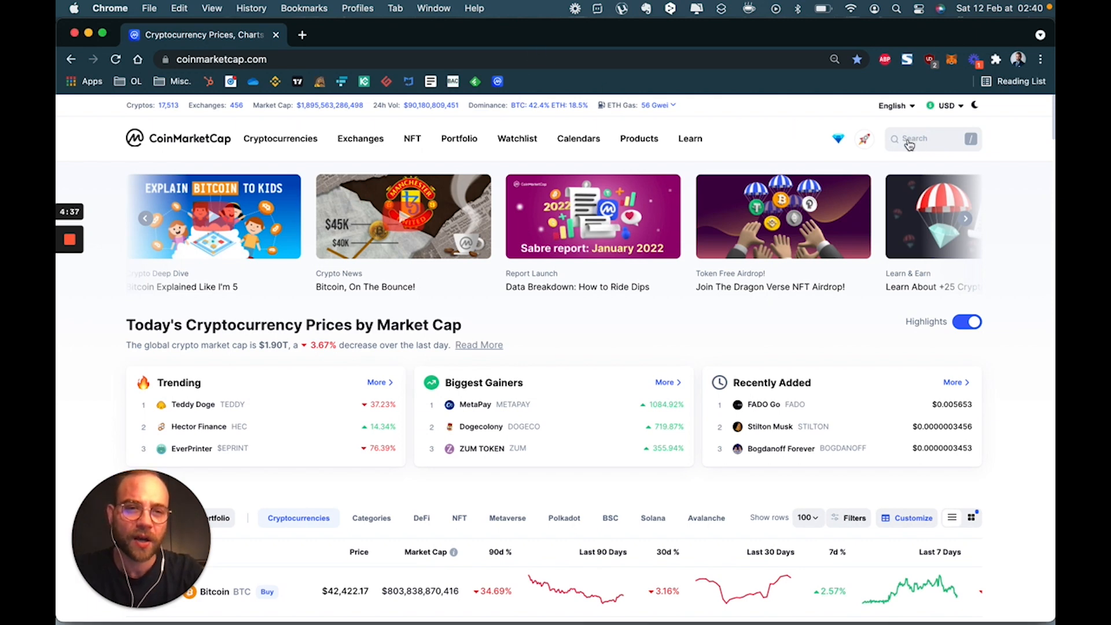
- Show Bitcoin's price page from the CoinMarketCap listing
{"action": "left_click", "coordinate": [929, 139]}
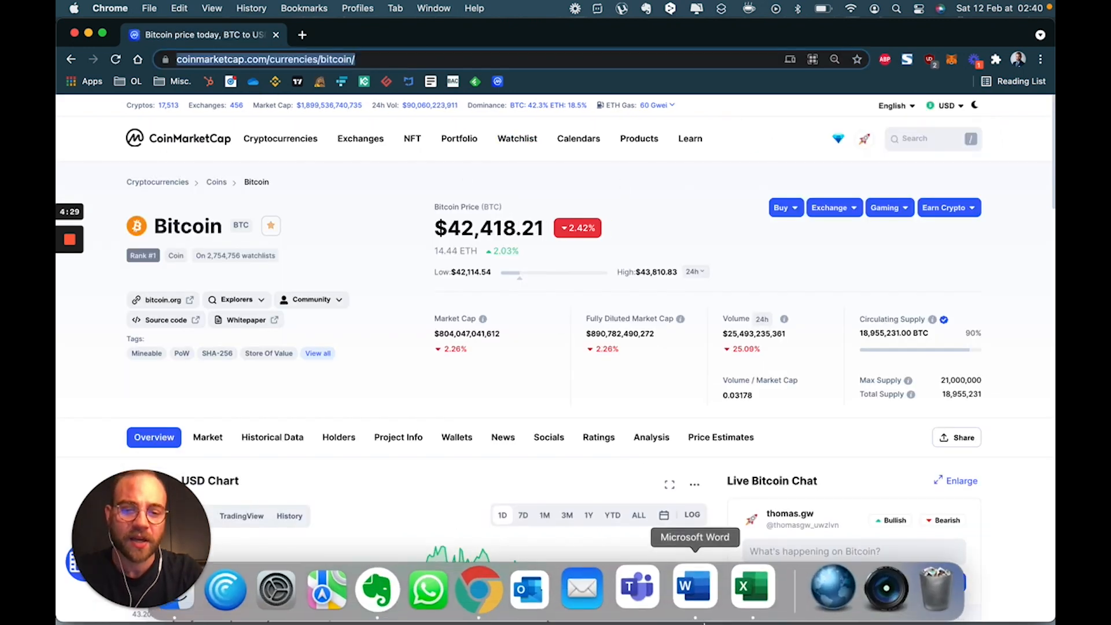
{"action": "left_click", "coordinate": [693, 586]}
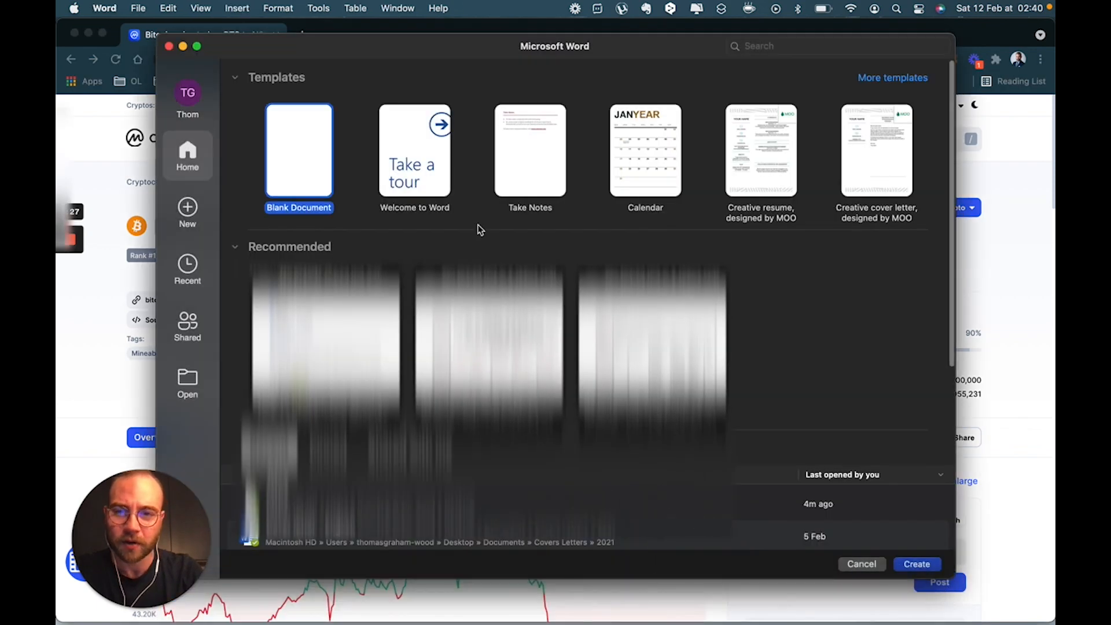
{"action": "left_click", "coordinate": [298, 151]}
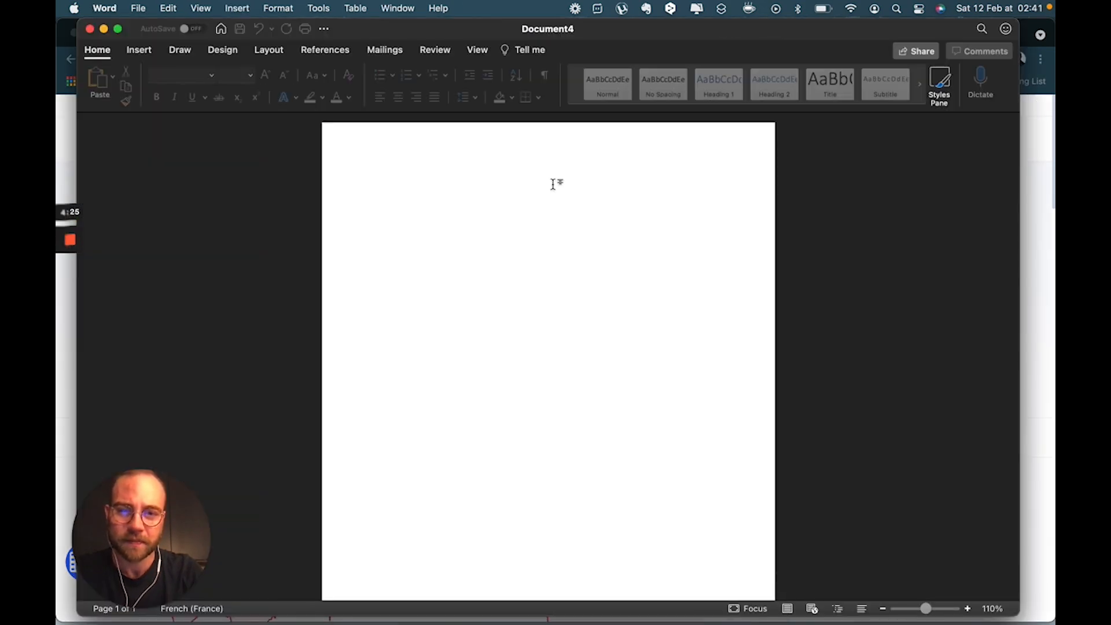
{"action": "type", "text": "https://coinmarketcap.com/currencies/bitcoin/"}
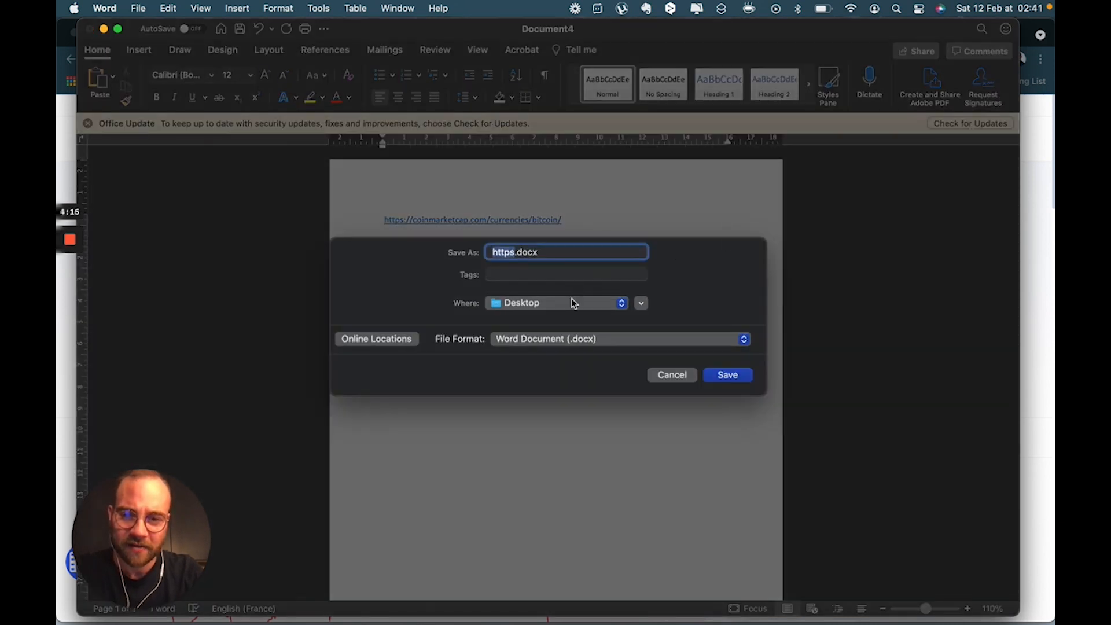
- Save the document to the Desktop as plain text Bitcoin.txt, accepting the conversion warning, and hide Word
{"action": "type", "text": "Bitcoin"}
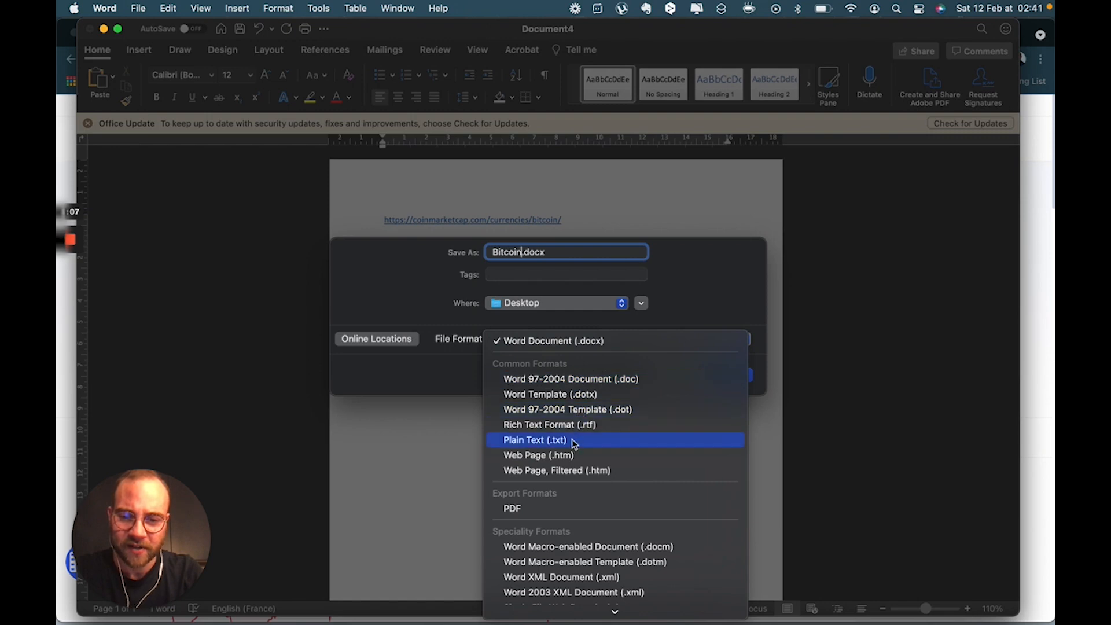
{"action": "left_click", "coordinate": [534, 439]}
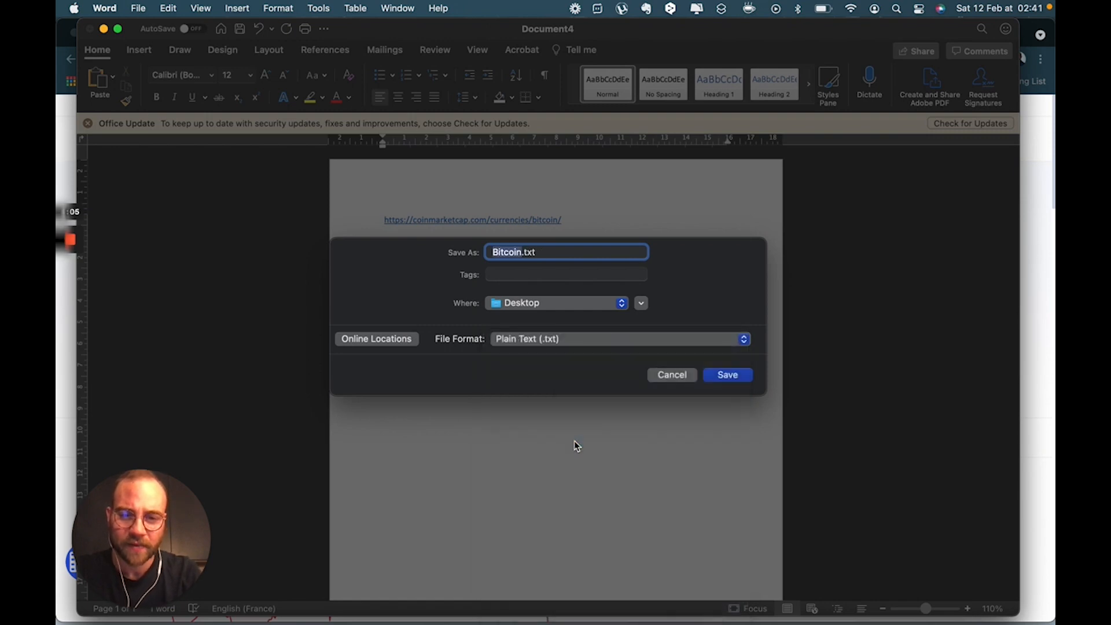
{"action": "left_click", "coordinate": [727, 374]}
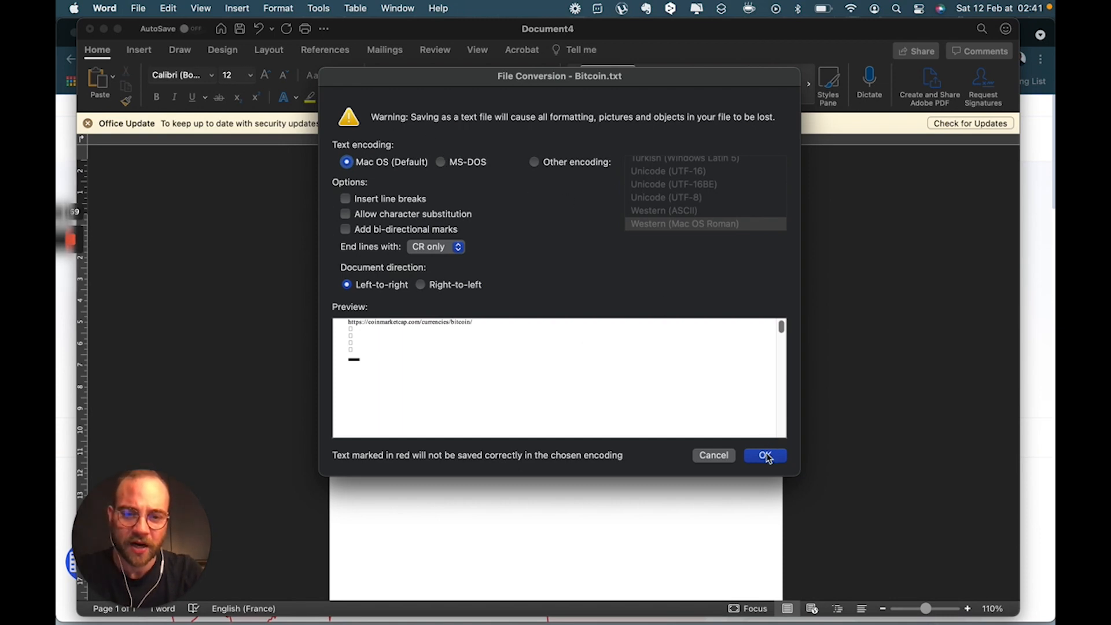
{"action": "left_click", "coordinate": [764, 455]}
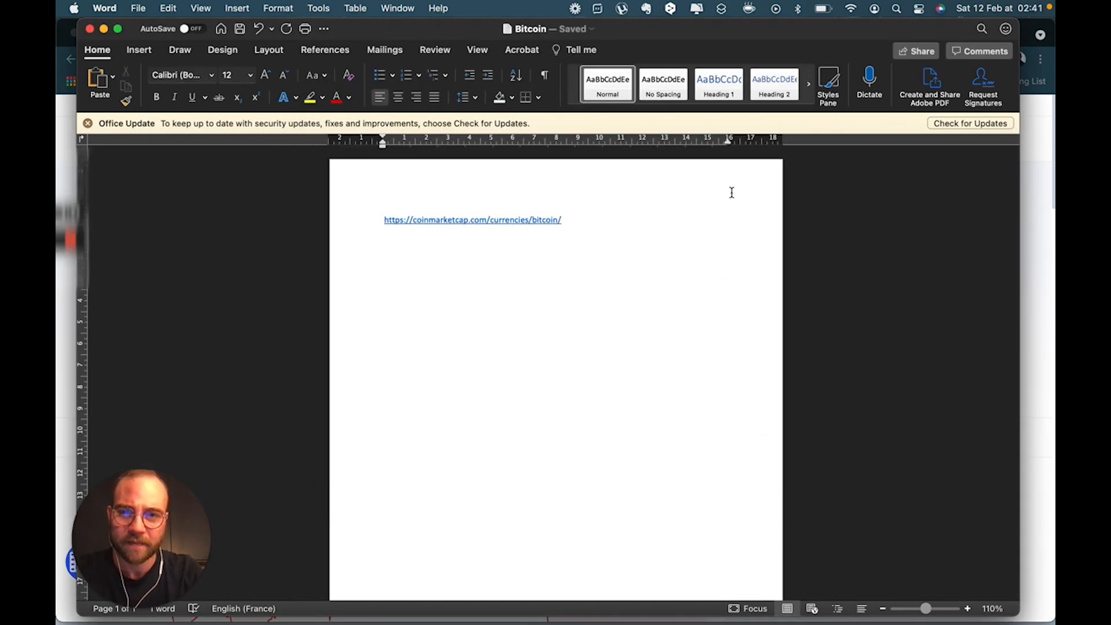
{"action": "left_click", "coordinate": [472, 220]}
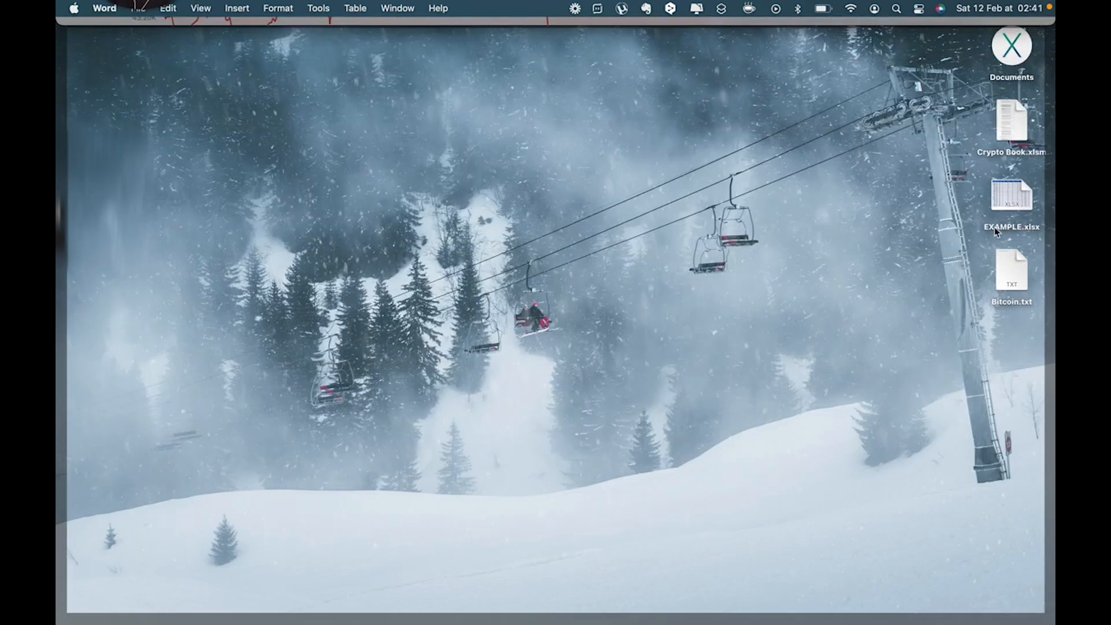
- Rename Bitcoin.txt on the desktop to the .iqy extension via its info panel
{"action": "left_click", "coordinate": [1011, 270]}
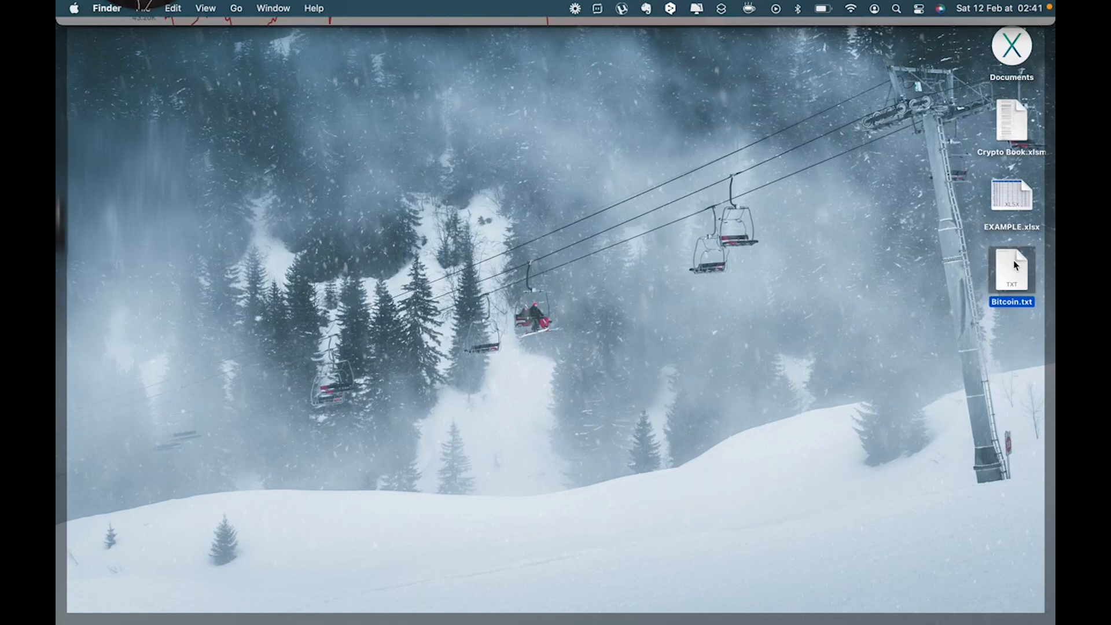
{"action": "right_click", "coordinate": [1011, 271]}
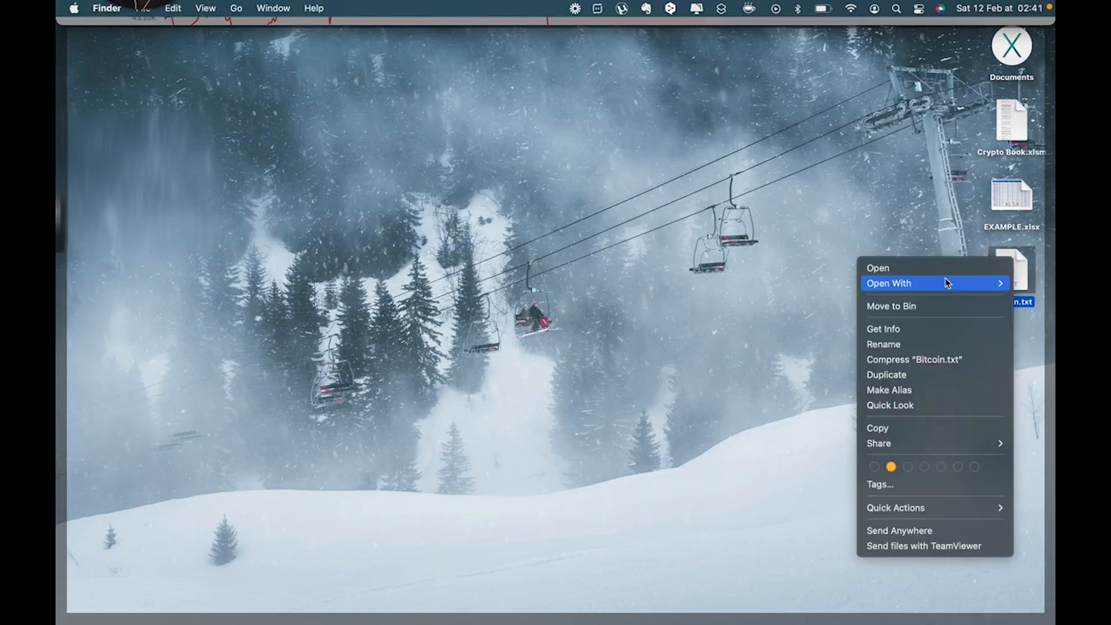
{"action": "left_click", "coordinate": [883, 327]}
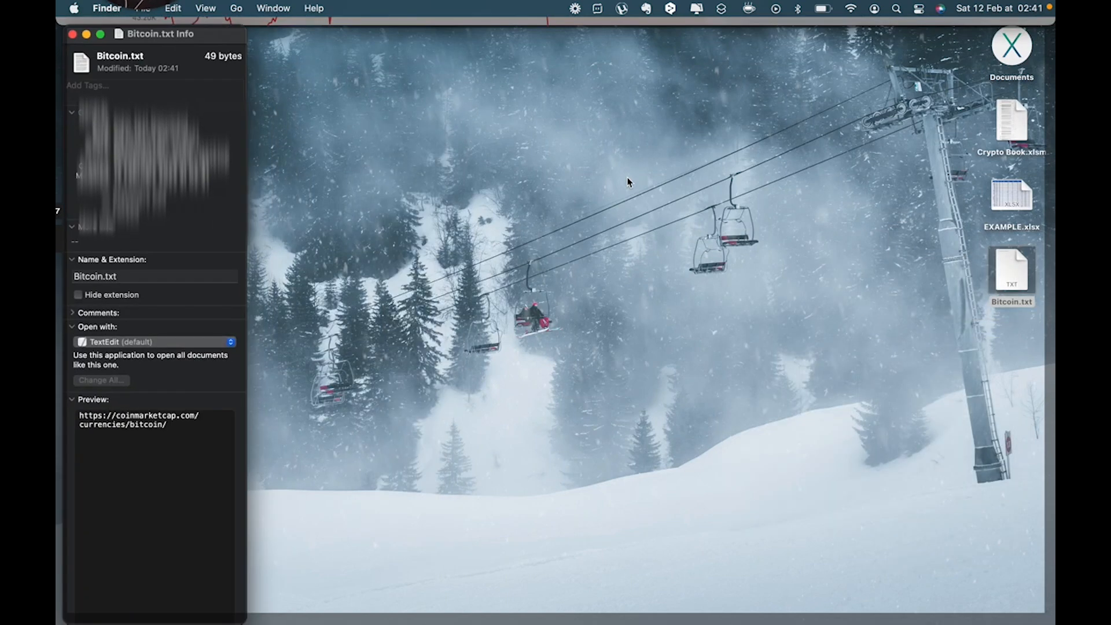
{"action": "left_click", "coordinate": [97, 275]}
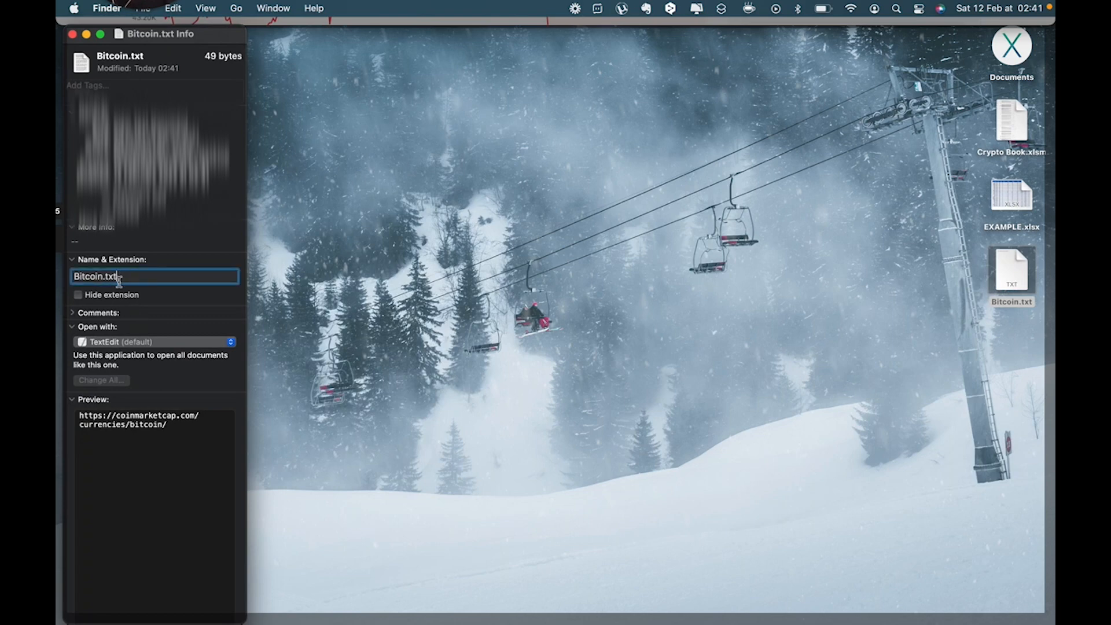
{"action": "key", "text": "Backspace"}
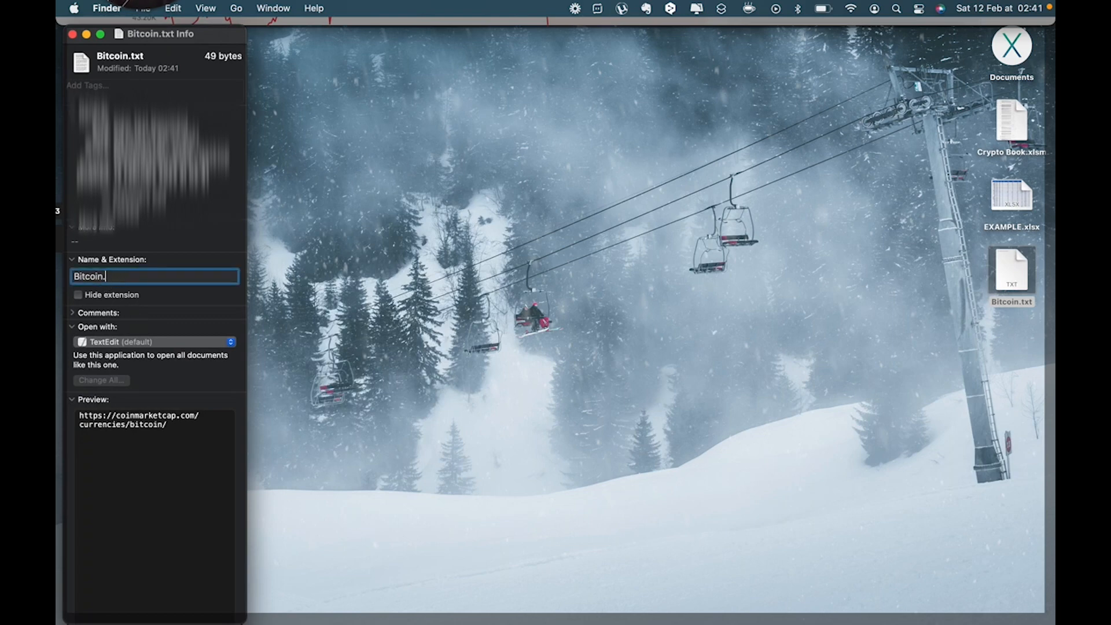
{"action": "type", "text": "io"}
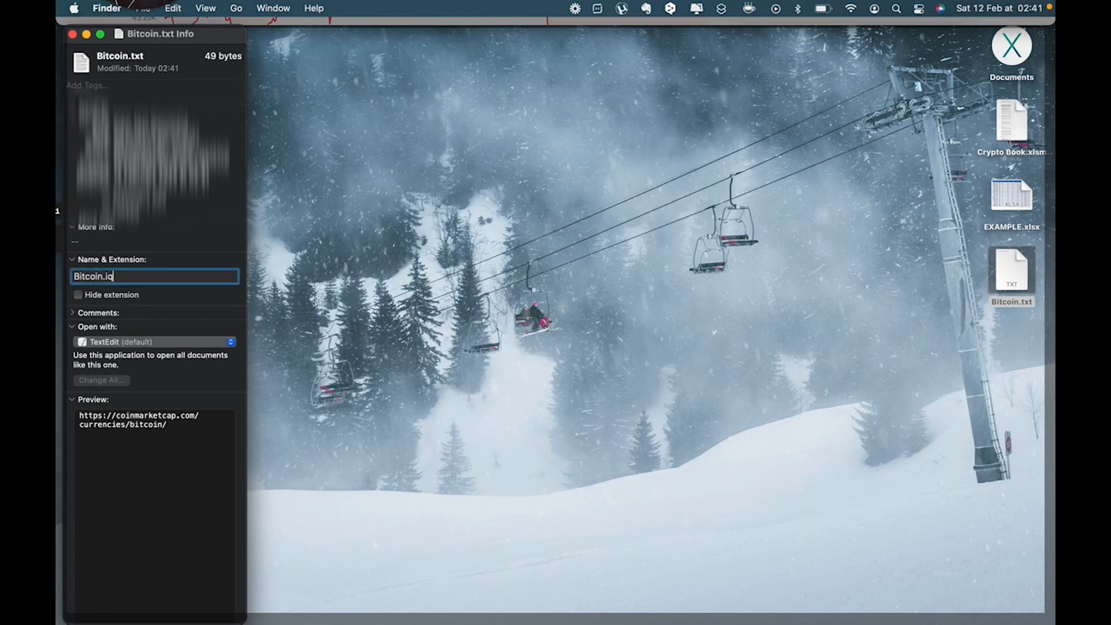
{"action": "type", "text": "qy"}
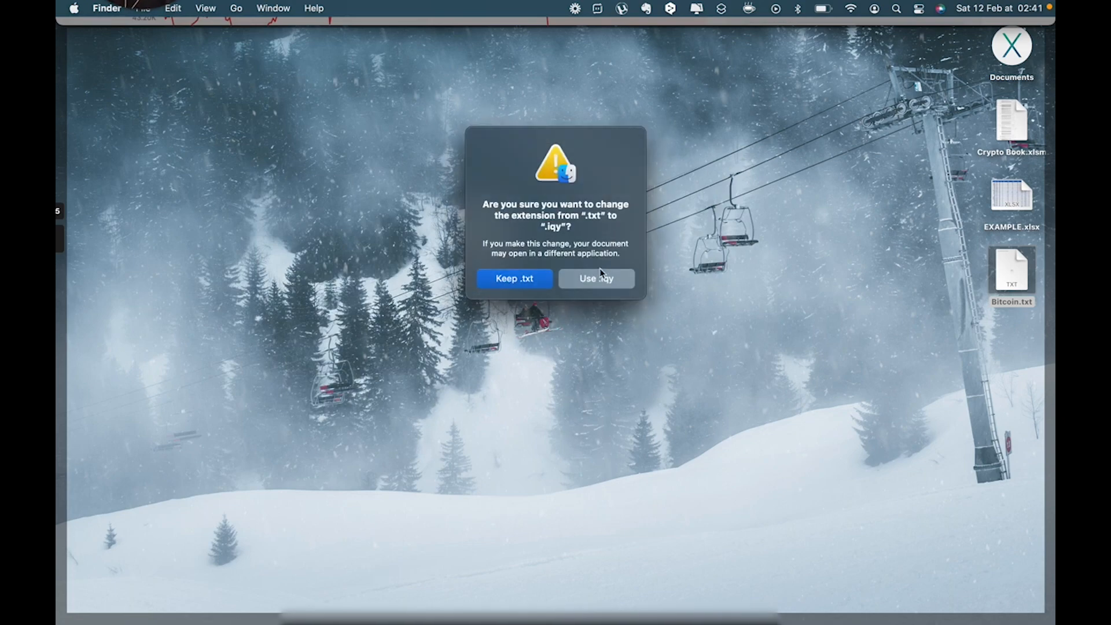
{"action": "left_click", "coordinate": [596, 278]}
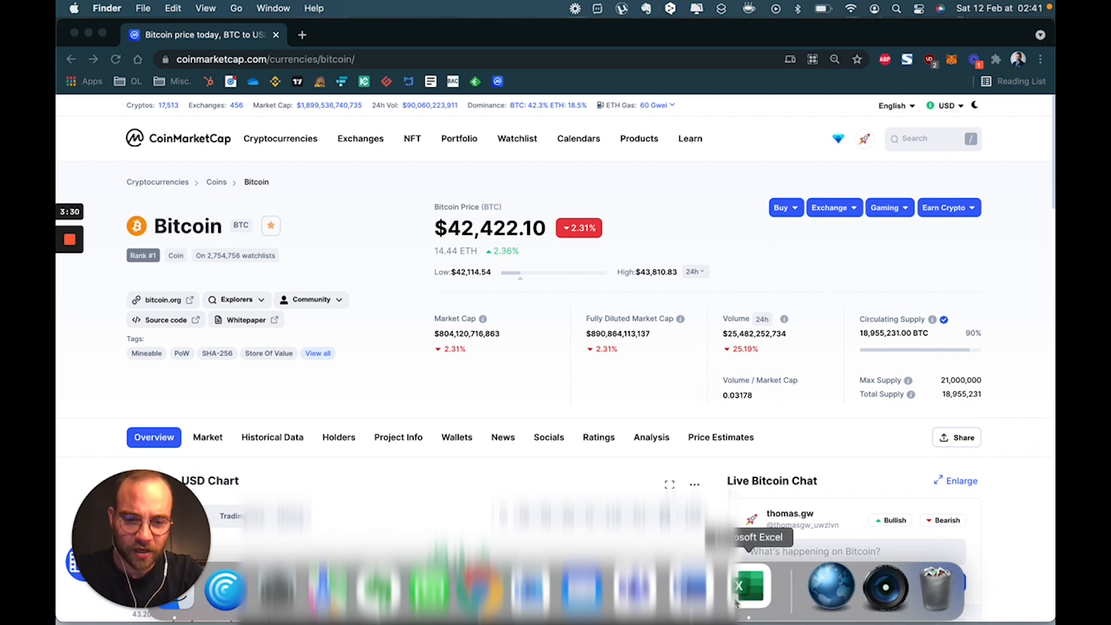
- Launch Excel and start a new blank workbook
{"action": "left_click", "coordinate": [750, 587]}
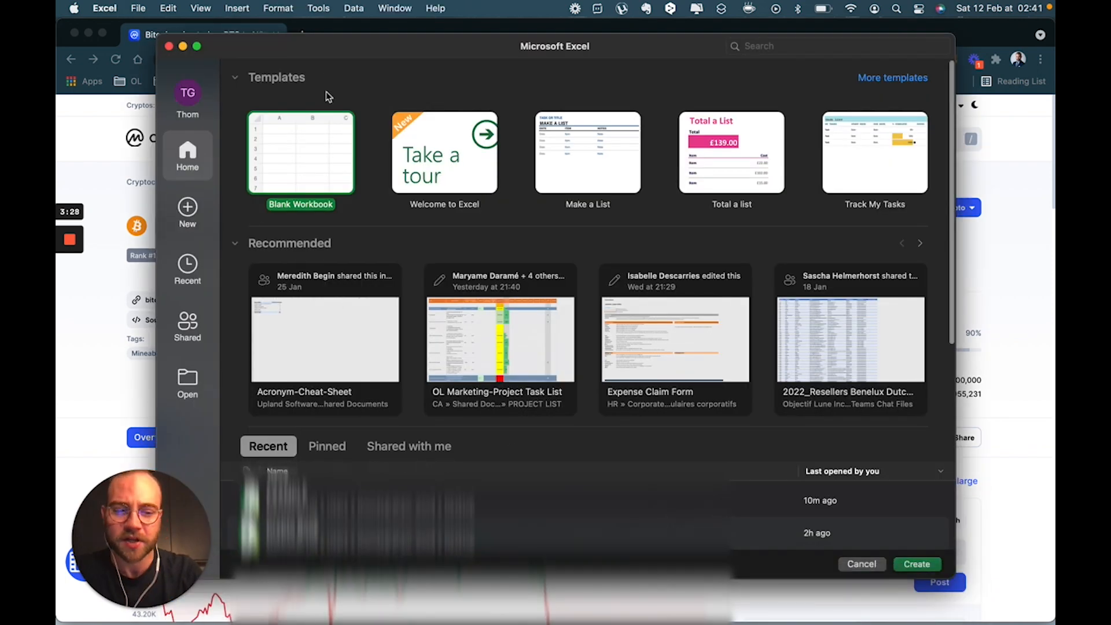
{"action": "left_click", "coordinate": [299, 153]}
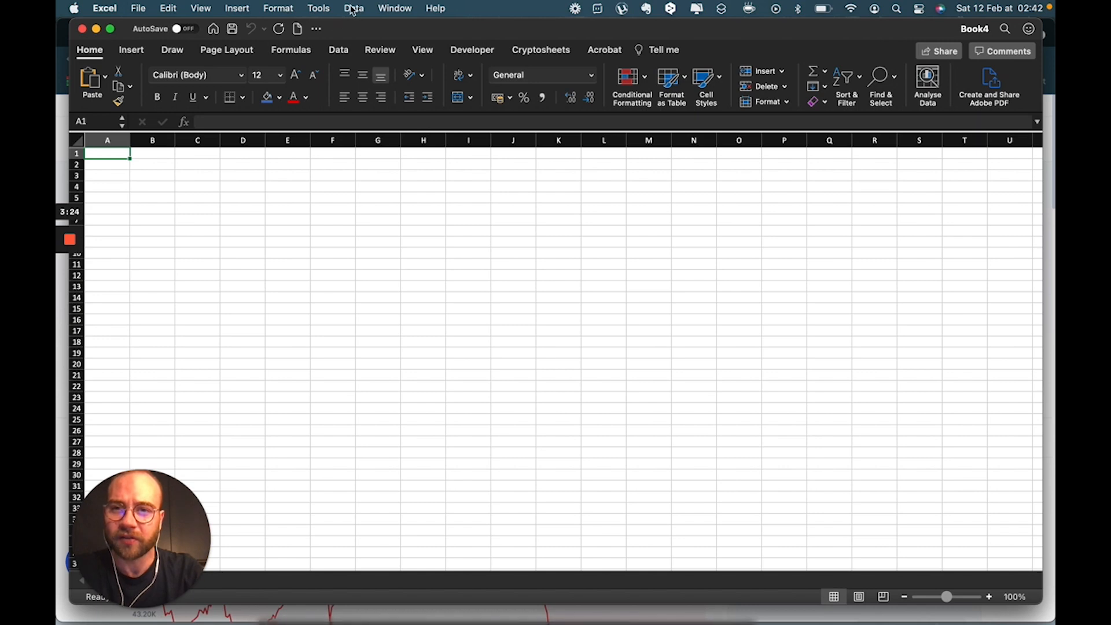
- Run the Bitcoin.iqy web query from the Desktop into the existing sheet at $A$1
{"action": "left_click", "coordinate": [353, 9]}
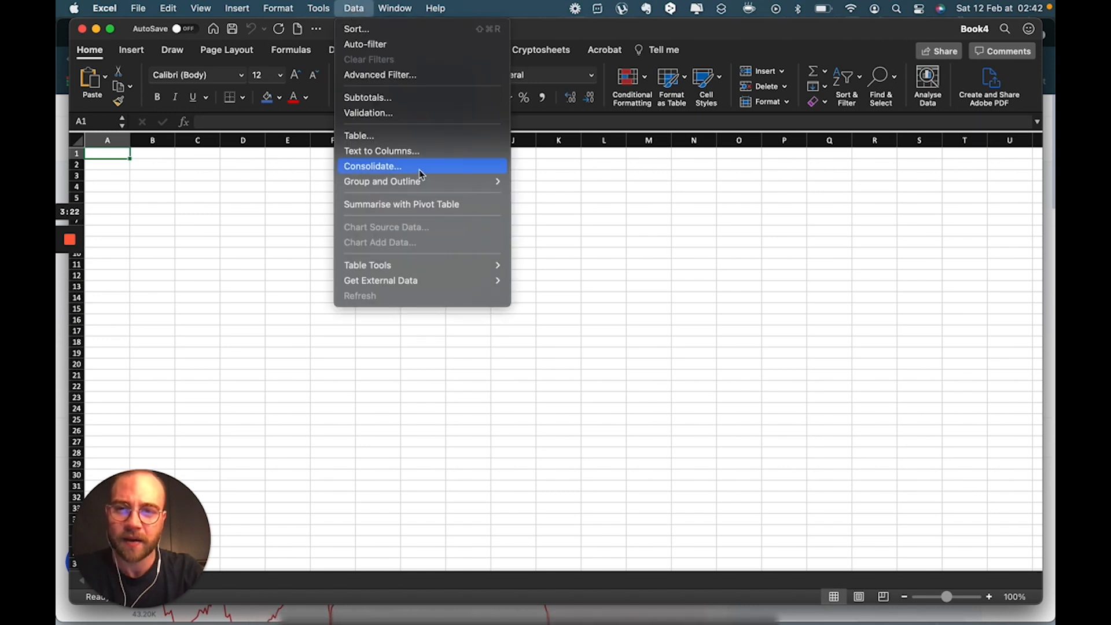
{"action": "mouse_move", "coordinate": [431, 280]}
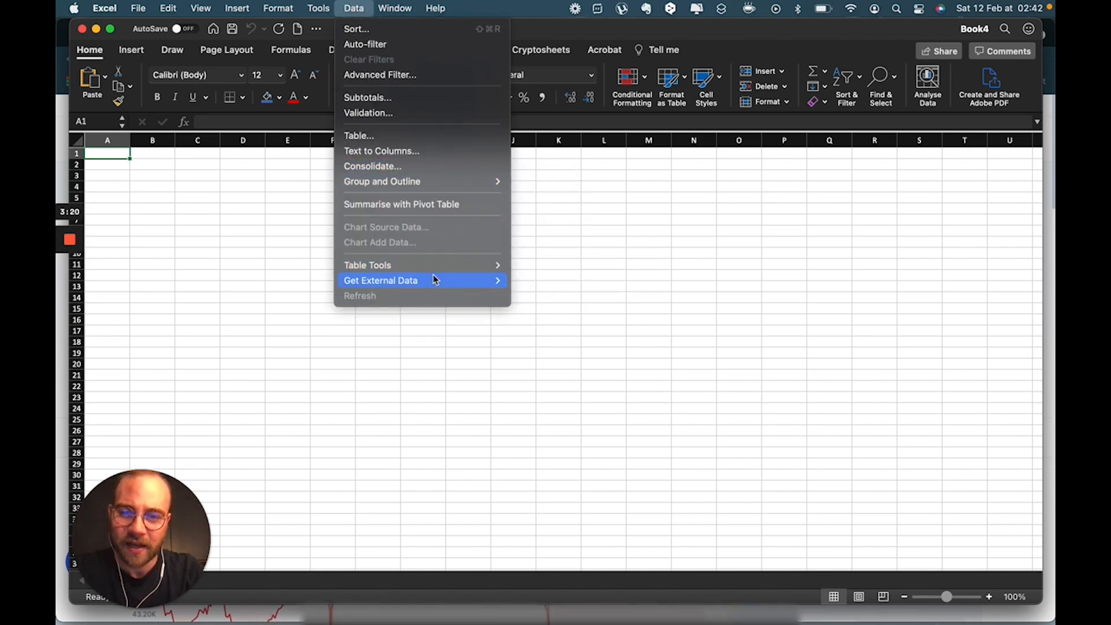
{"action": "mouse_move", "coordinate": [381, 280]}
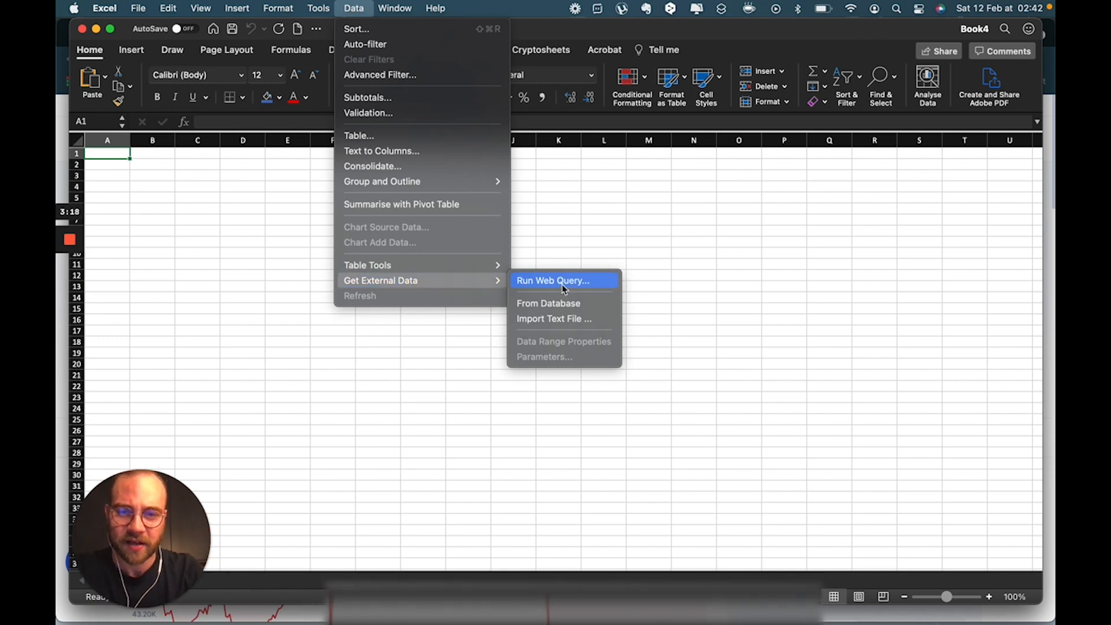
{"action": "left_click", "coordinate": [552, 280]}
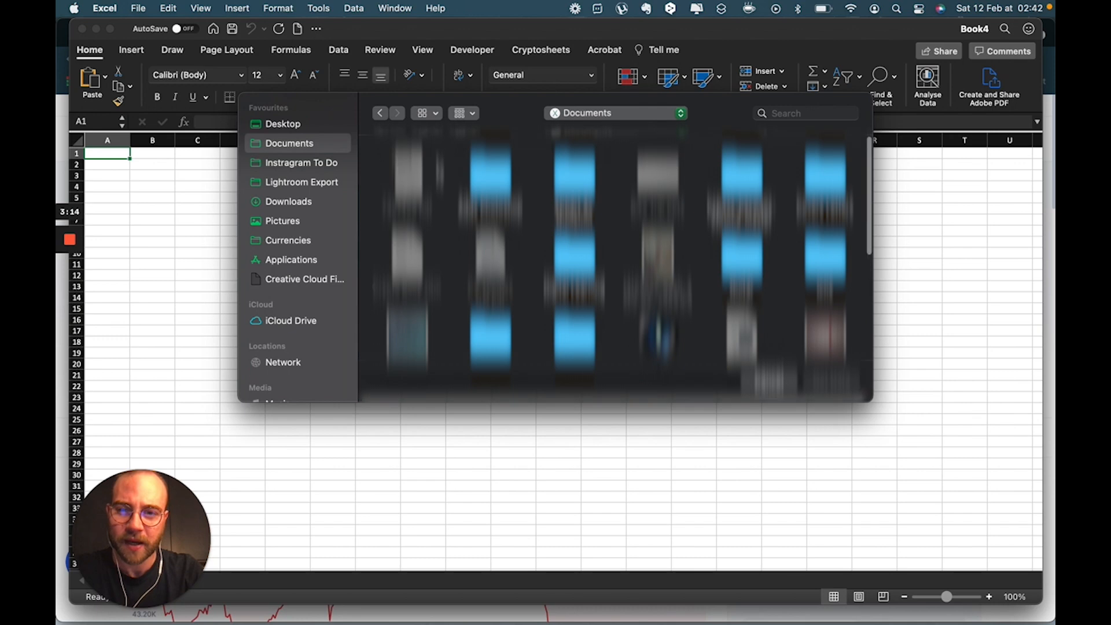
{"action": "left_click", "coordinate": [282, 124]}
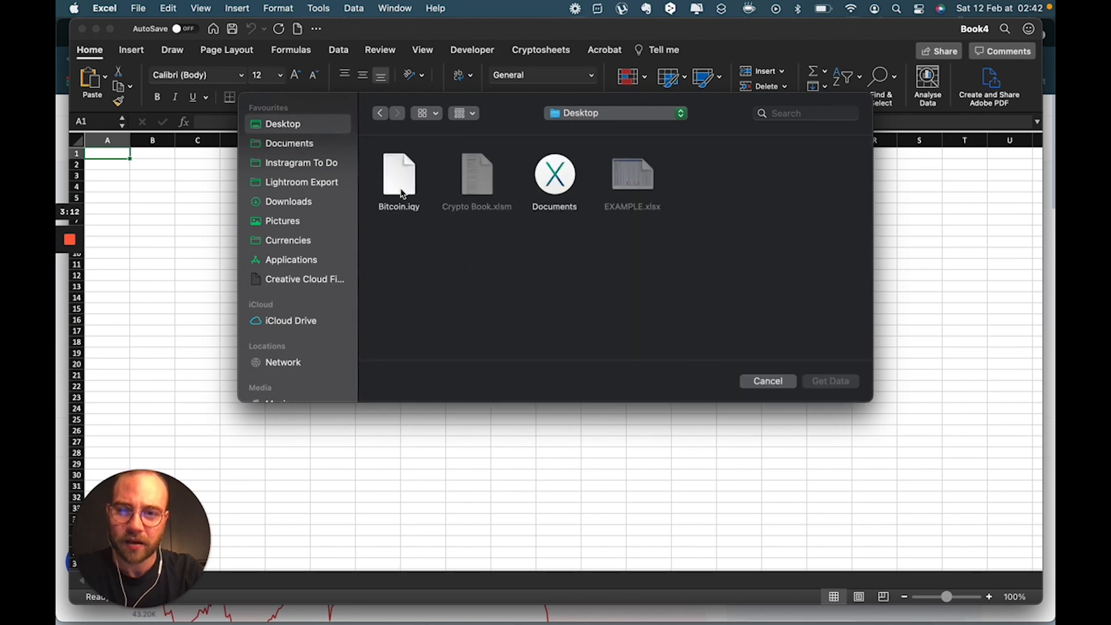
{"action": "left_click", "coordinate": [398, 176]}
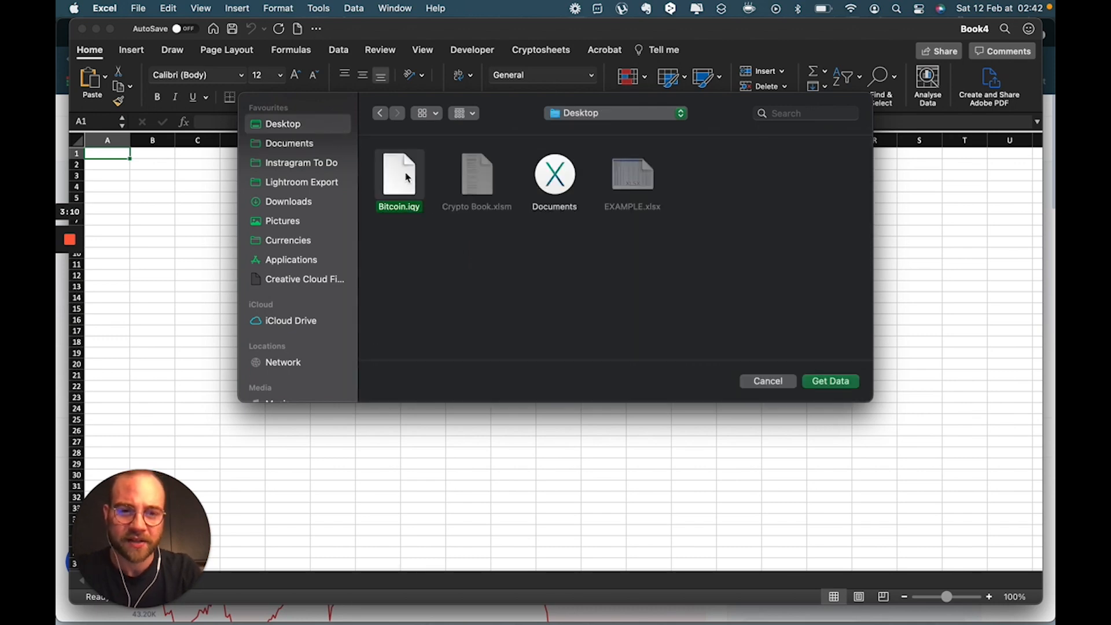
{"action": "left_click", "coordinate": [830, 380]}
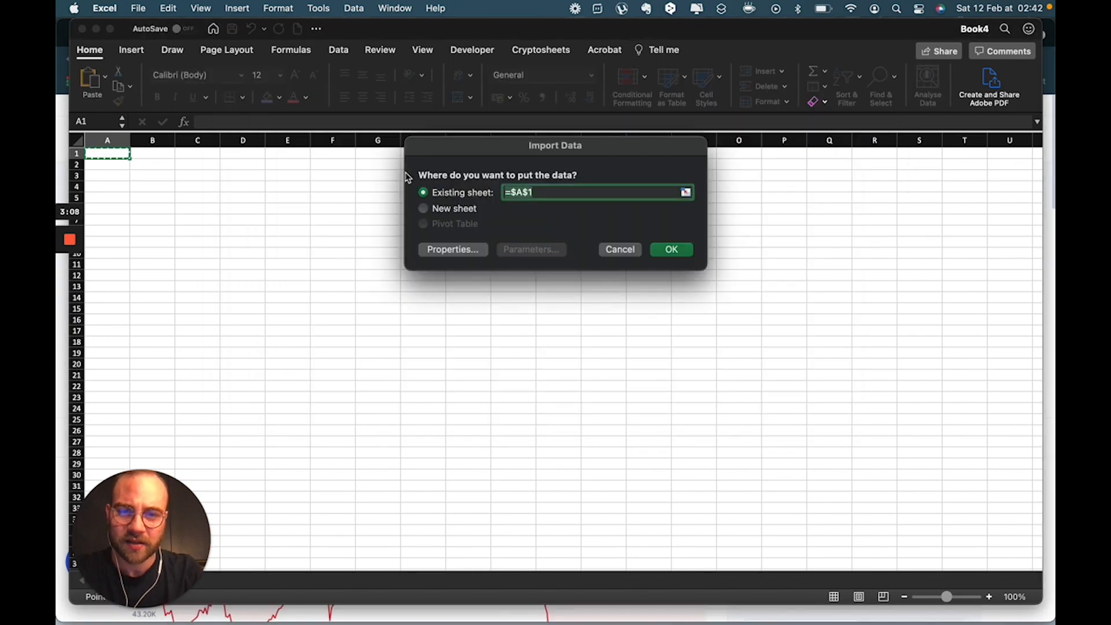
{"action": "mouse_move", "coordinate": [695, 239]}
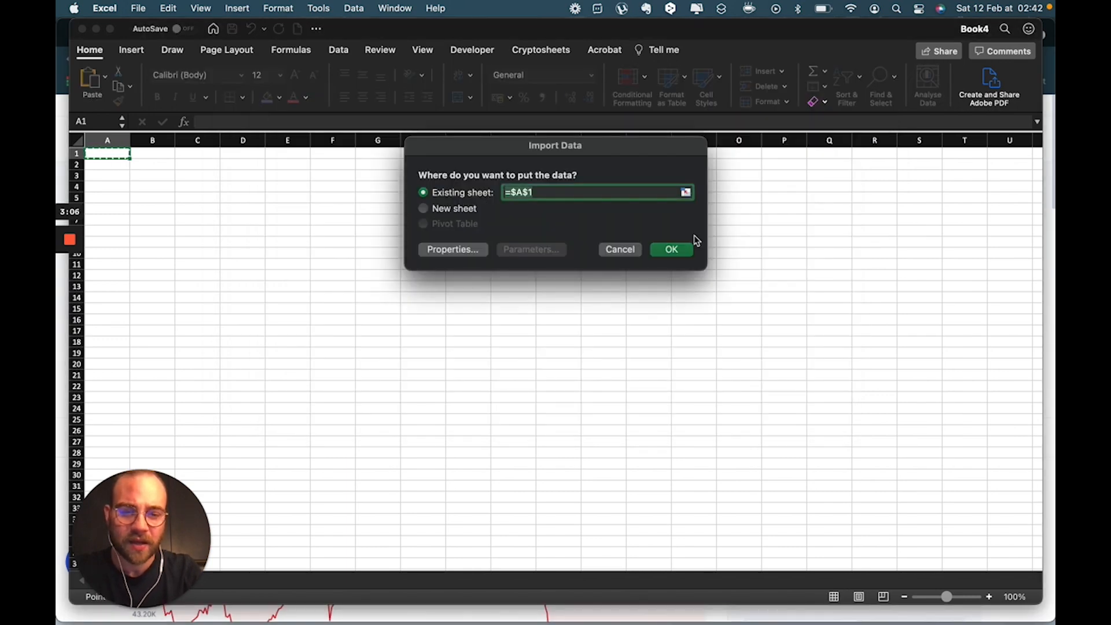
{"action": "left_click", "coordinate": [669, 249]}
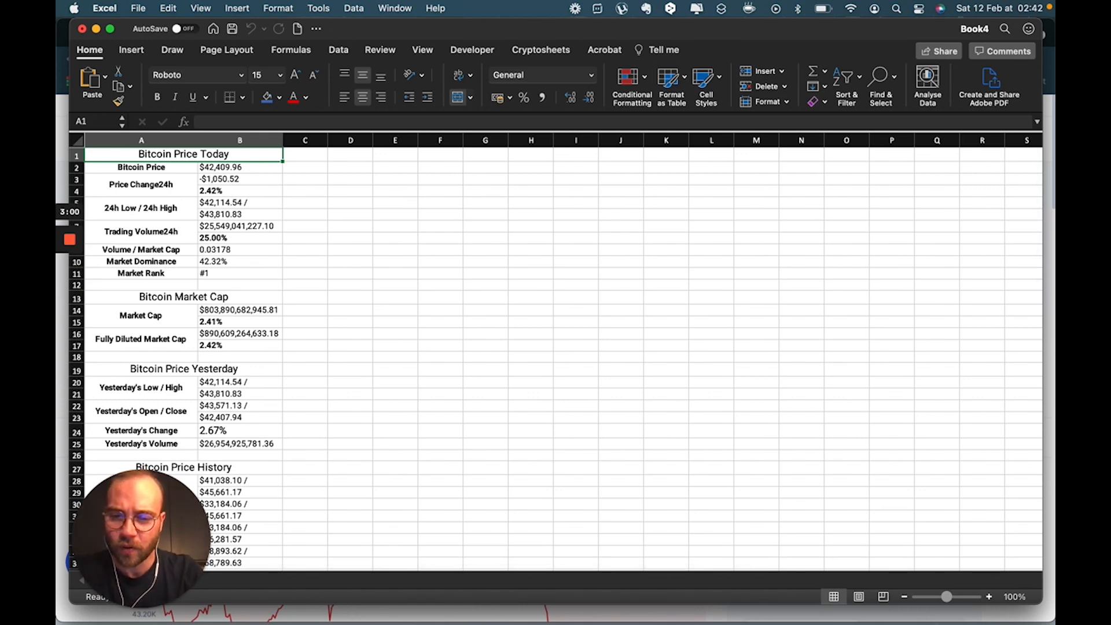
{"action": "mouse_move", "coordinate": [602, 297]}
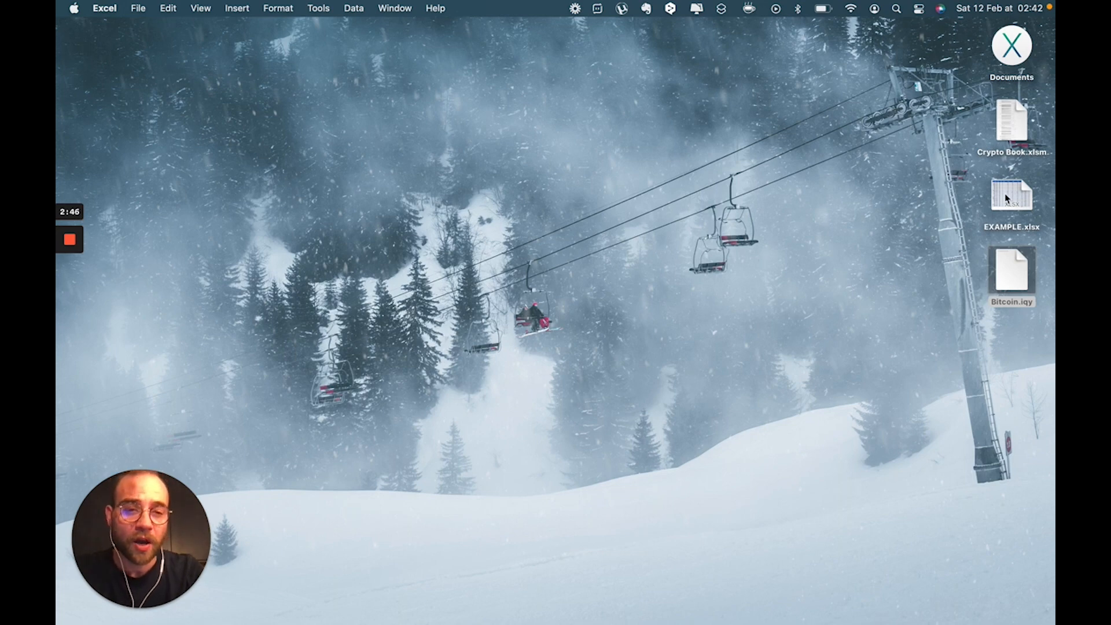
- Load EXAMPLE.xlsx from the desktop and update its external links
{"action": "left_click", "coordinate": [1011, 197]}
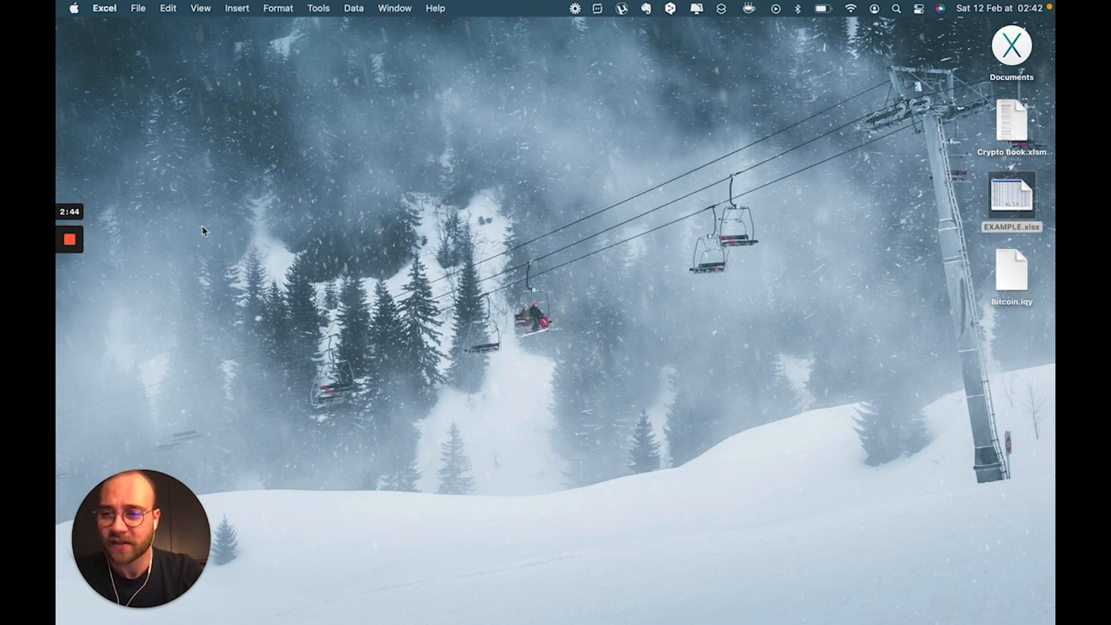
{"action": "double_click", "coordinate": [1011, 197]}
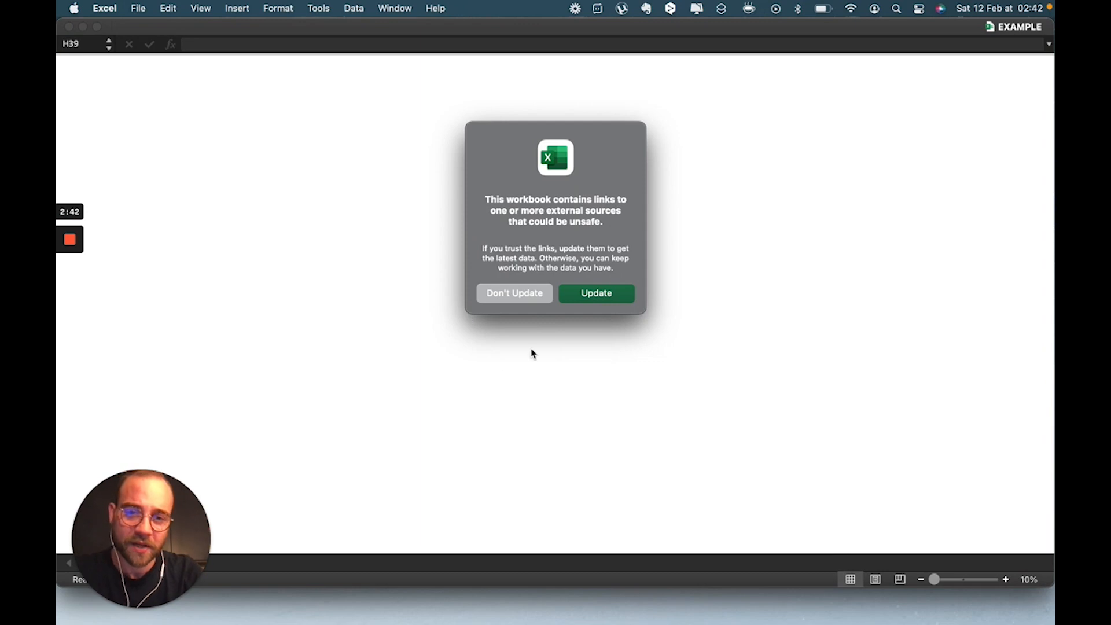
{"action": "left_click", "coordinate": [514, 293]}
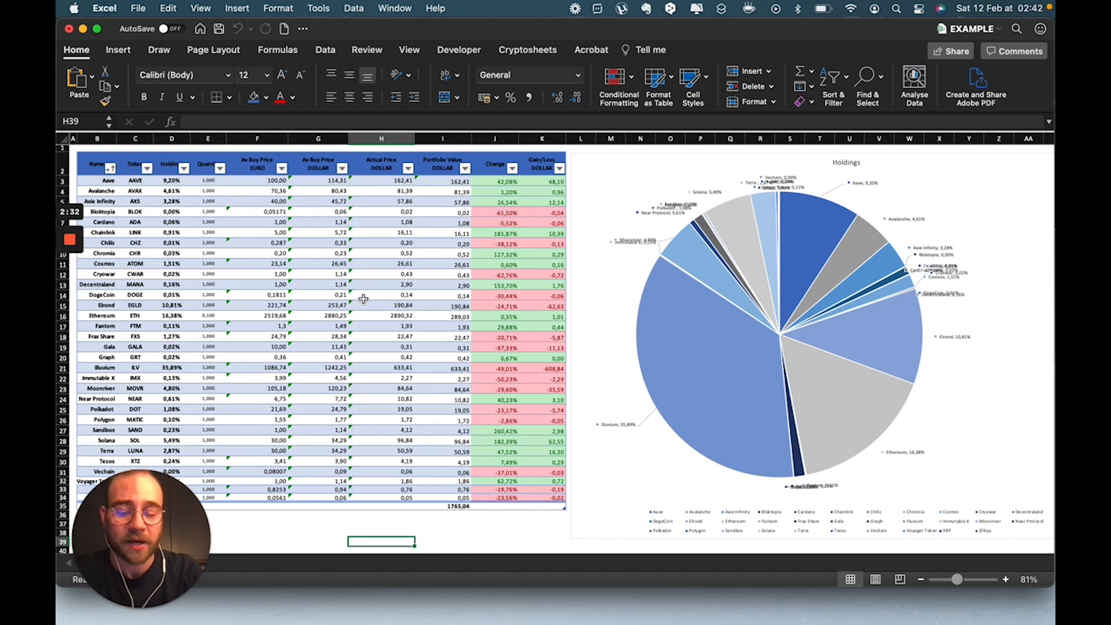
{"action": "mouse_move", "coordinate": [350, 390]}
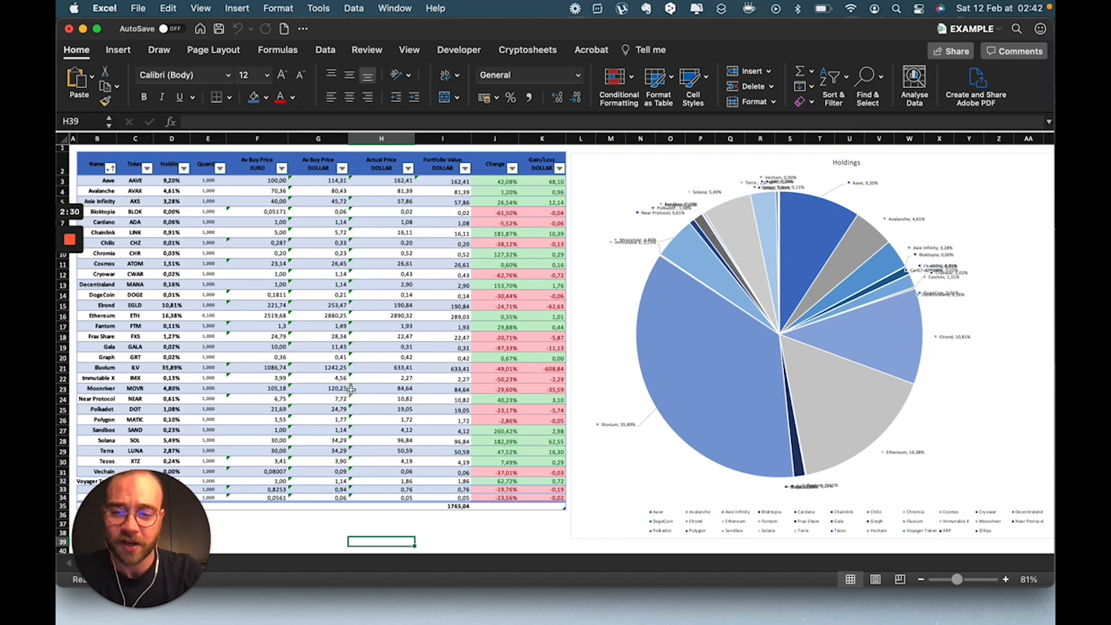